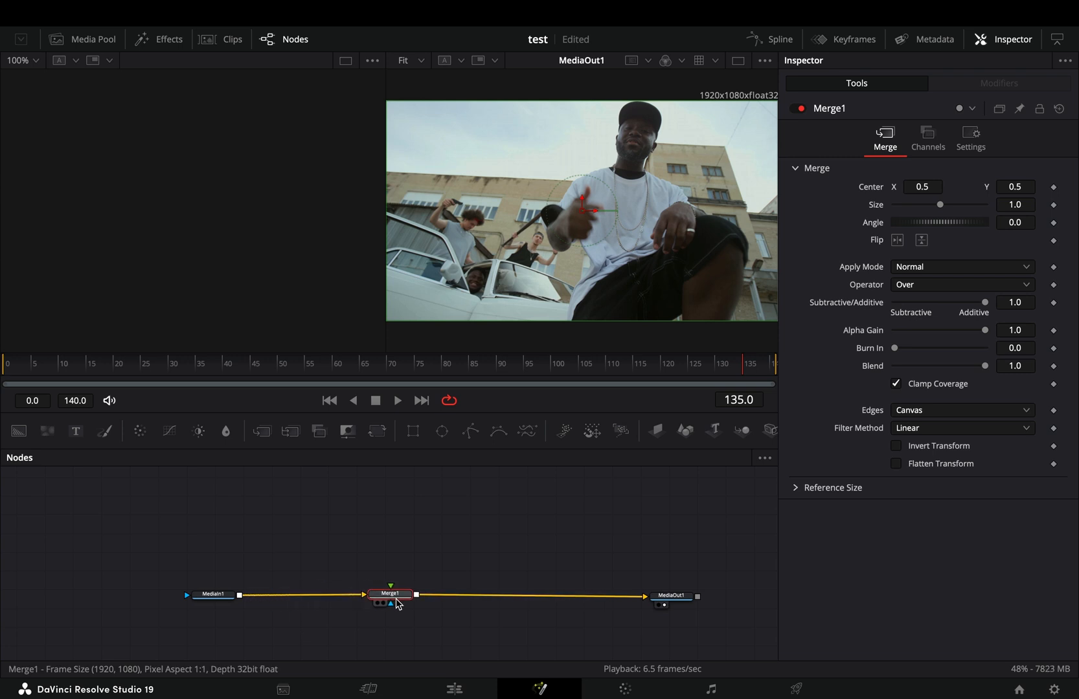
Step: Search 'depth' in Select Tool to add a DepthMap node fed from MediaIn1
text(d)
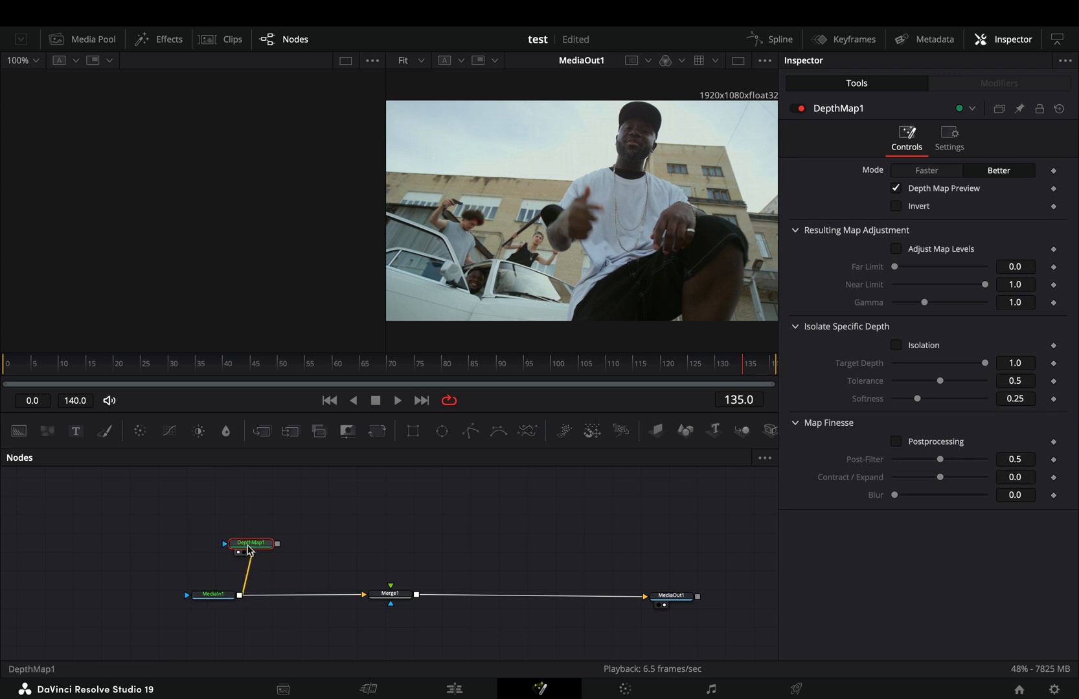
Step: Switch DepthMap1 to Faster mode and lower its gamma
click(887, 127)
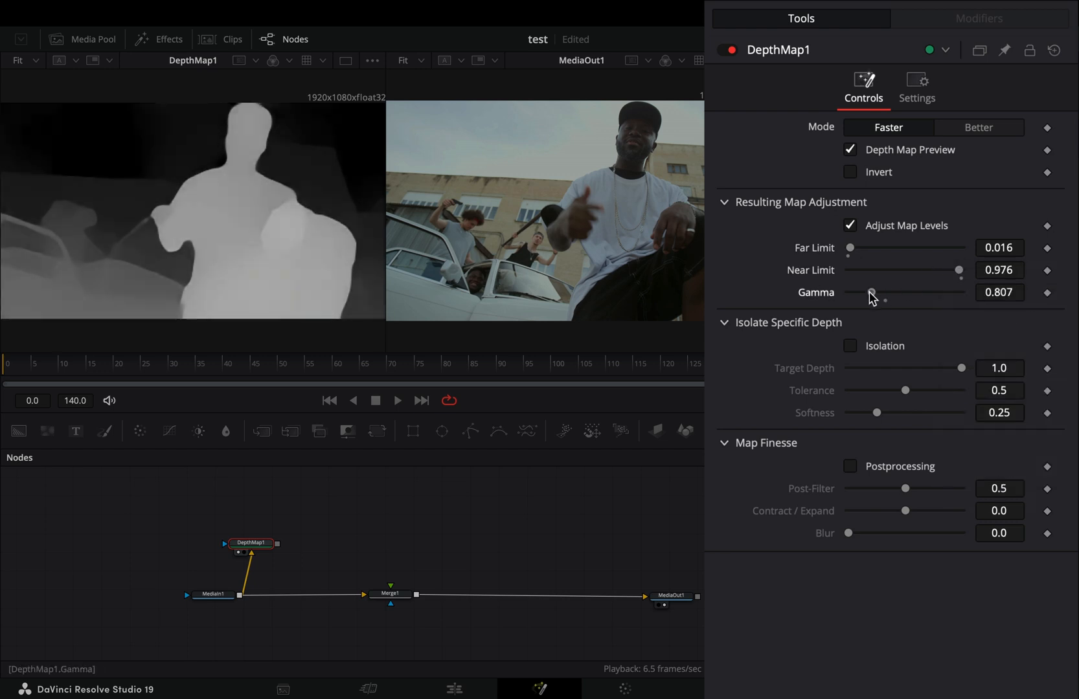
drag(849, 248, 845, 247)
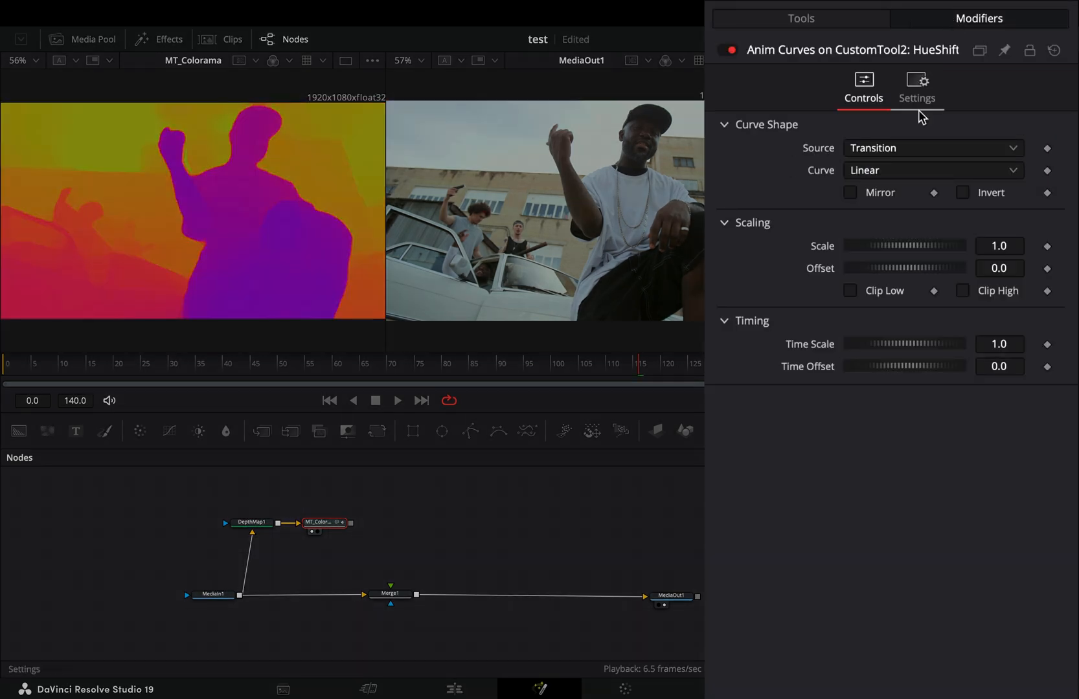
Step: Drive MT_Colorama's HueShift with an Anim Curves modifier
click(933, 148)
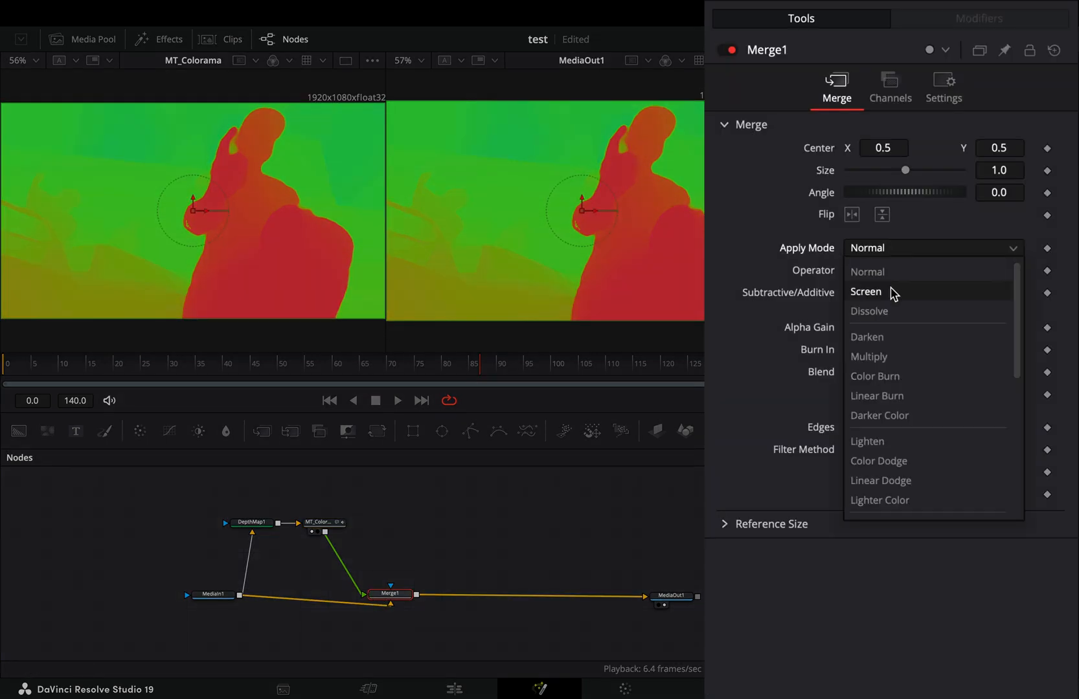
Step: Set Merge1's Apply Mode to Hypotenuse after trying Screen, and place the paper texture node
click(865, 291)
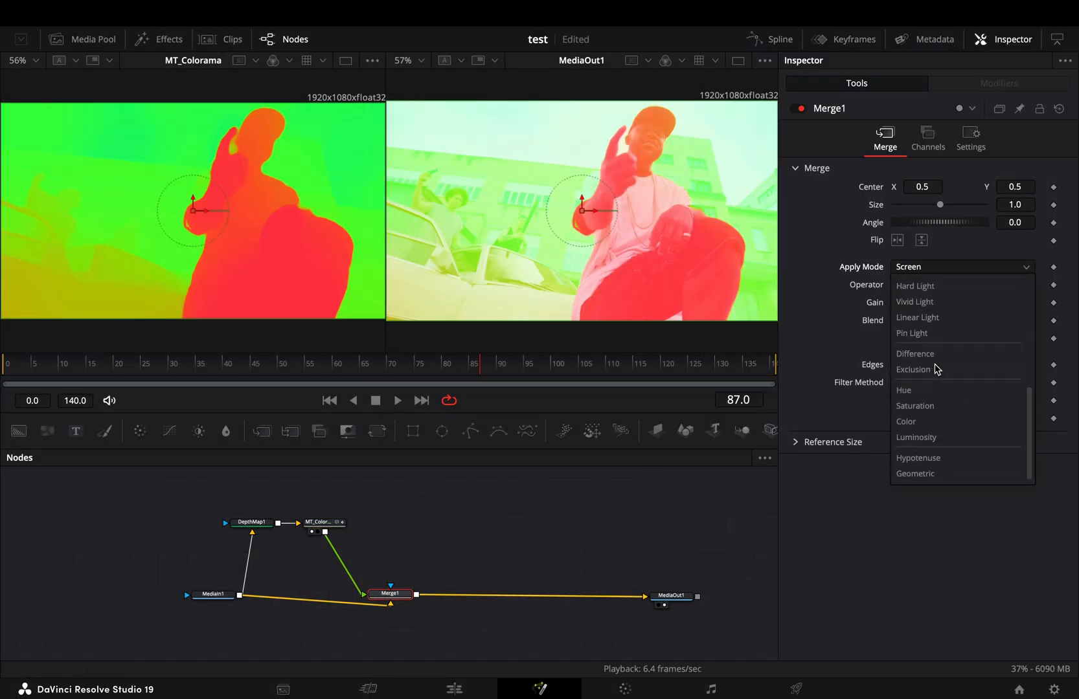
click(918, 459)
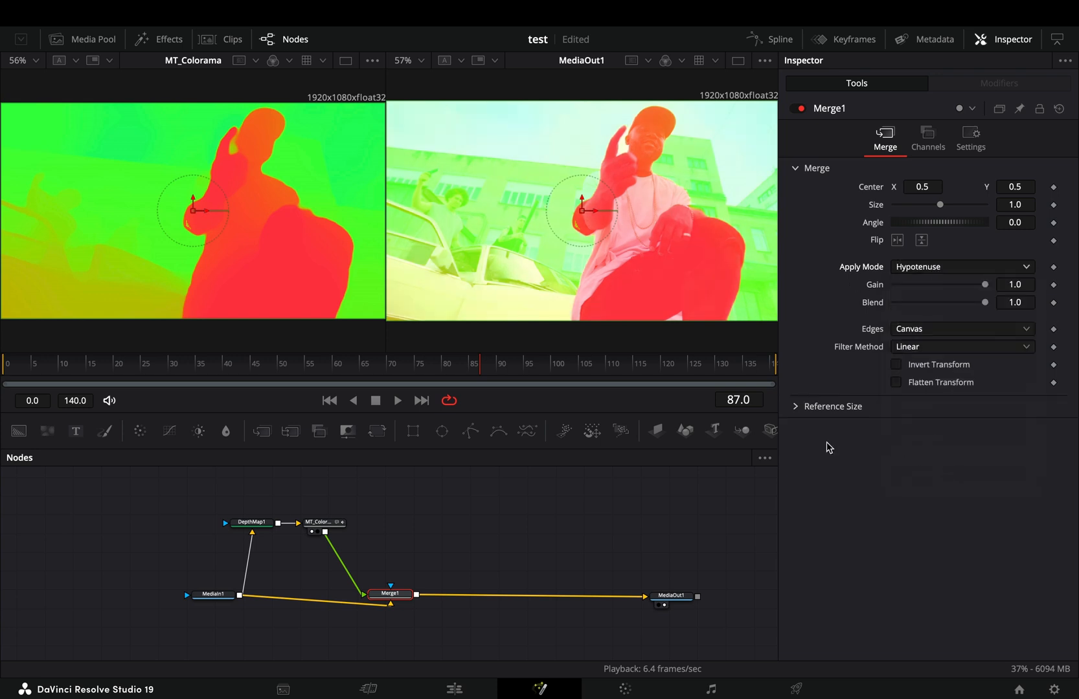
drag(389, 593, 370, 597)
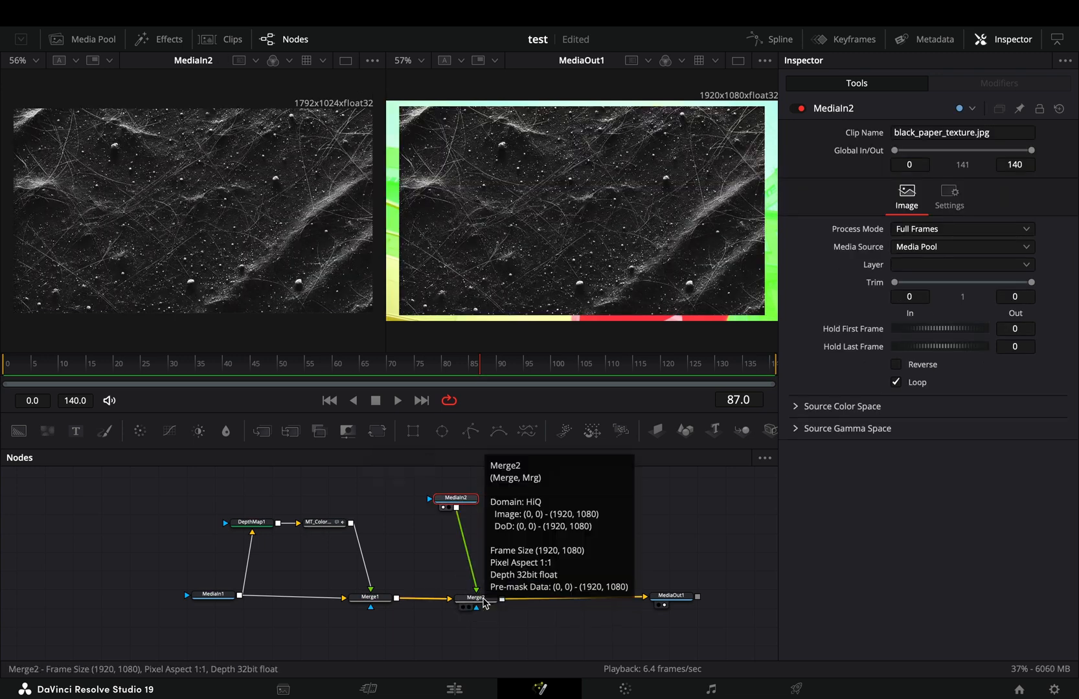
Step: In Merge2 enlarge the paper texture to 1.092 and set Edges to Mirror
click(471, 598)
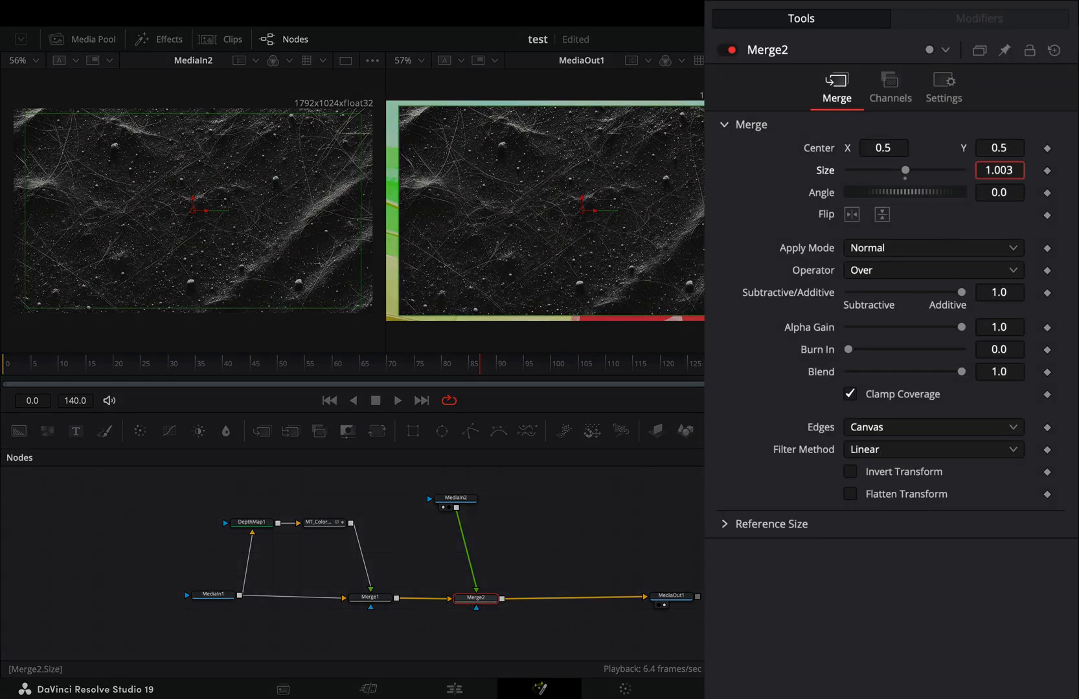
click(933, 249)
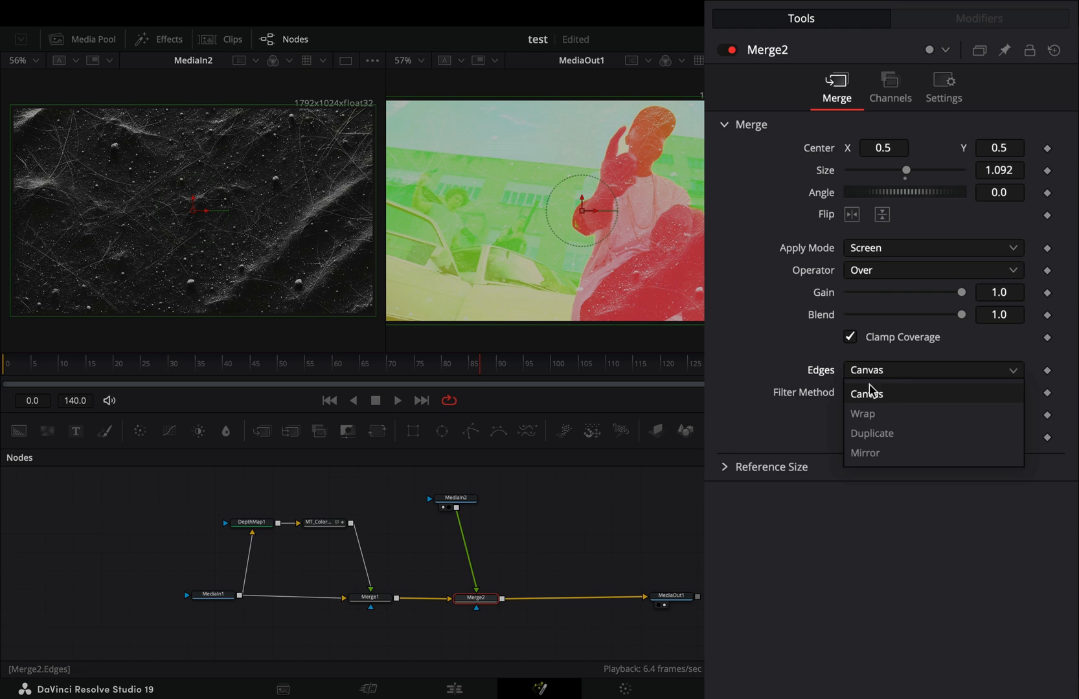
click(865, 454)
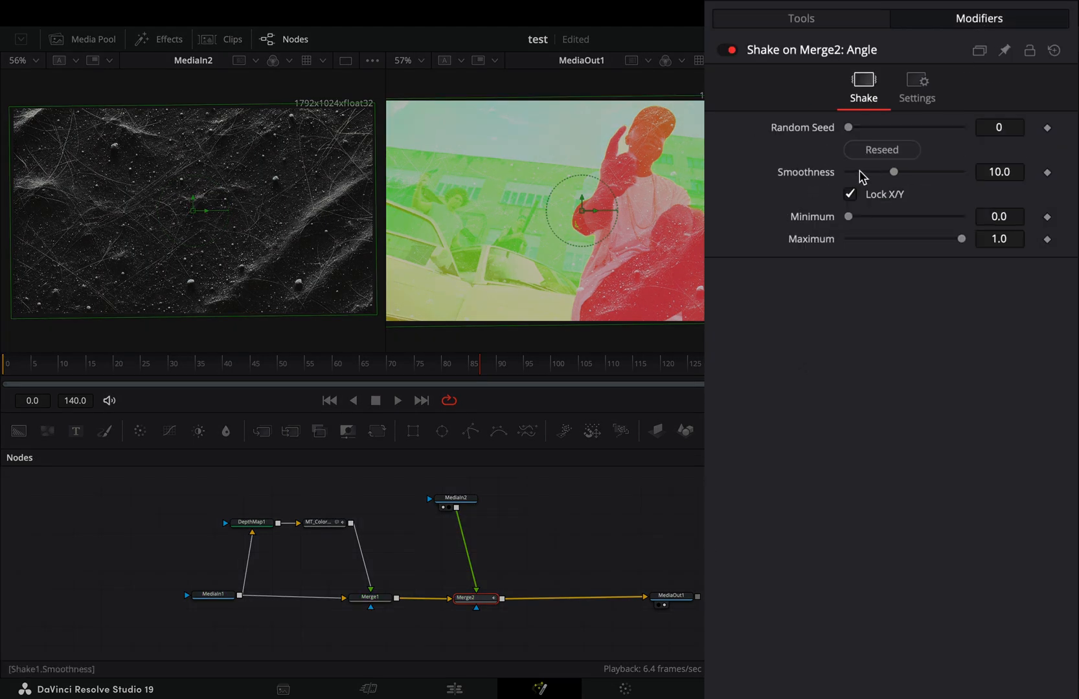
Step: Lower the angle Shake smoothness to 1.18 for a jerkier spin
drag(895, 171, 853, 171)
text(3)
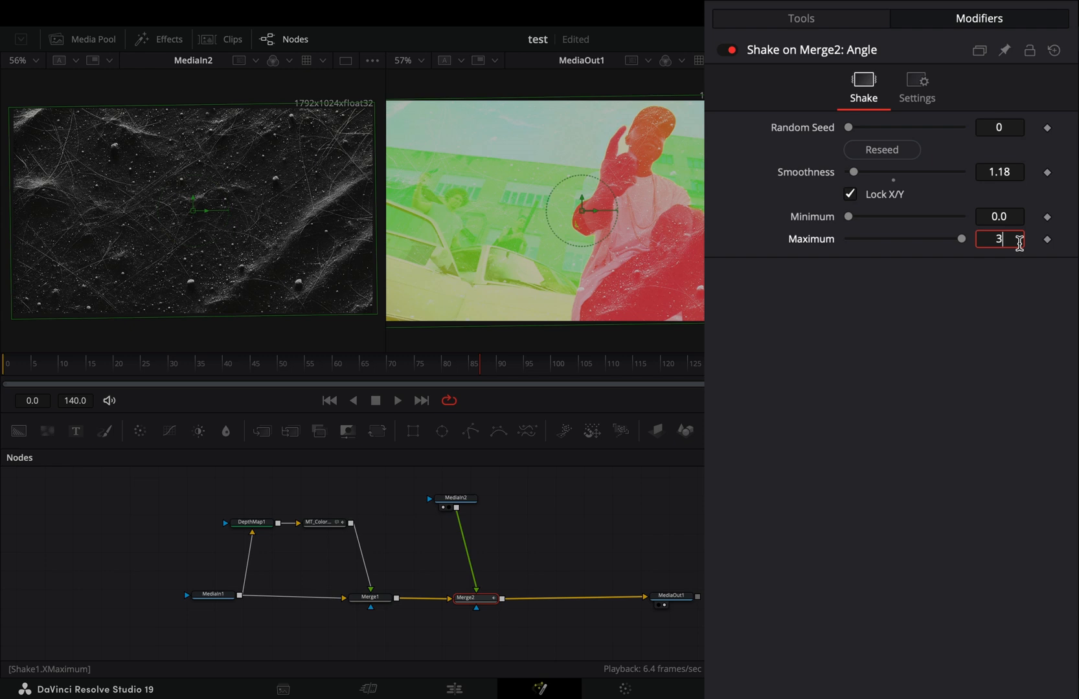
Step: Add a Stop Motion node after Merge2 to repeat frames
click(467, 599)
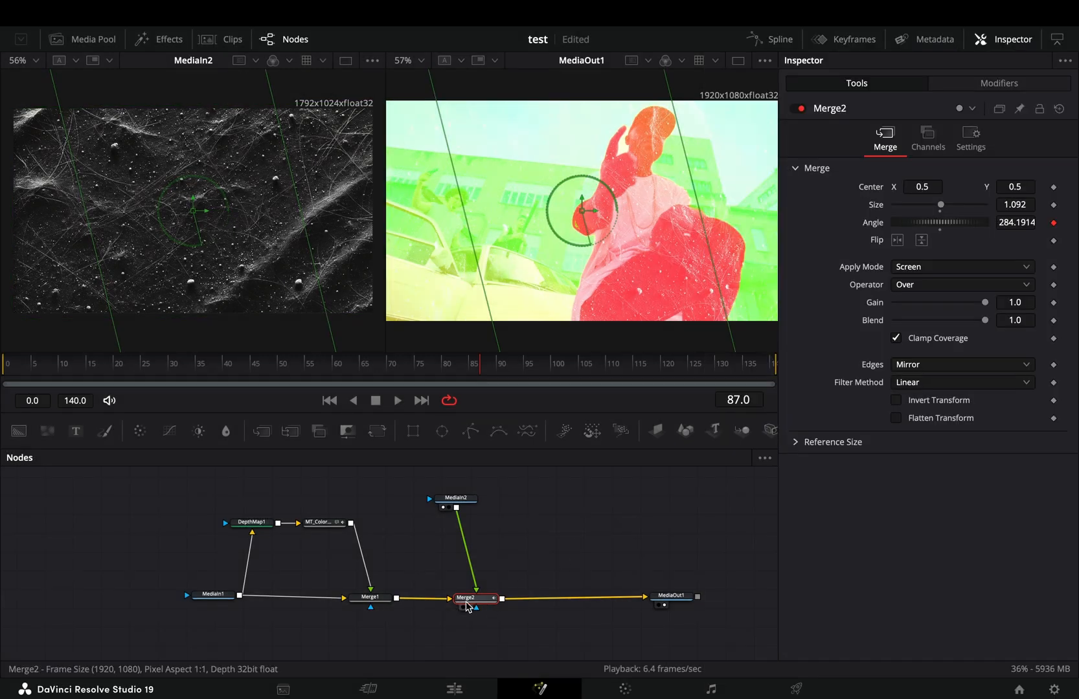
text(stop)
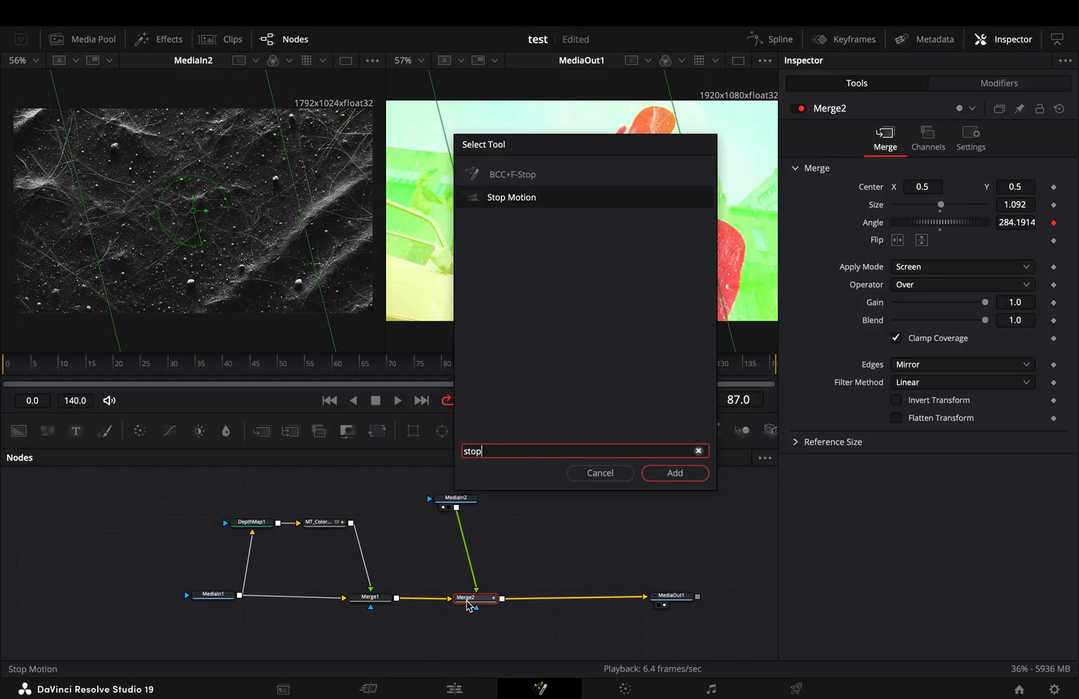
click(673, 474)
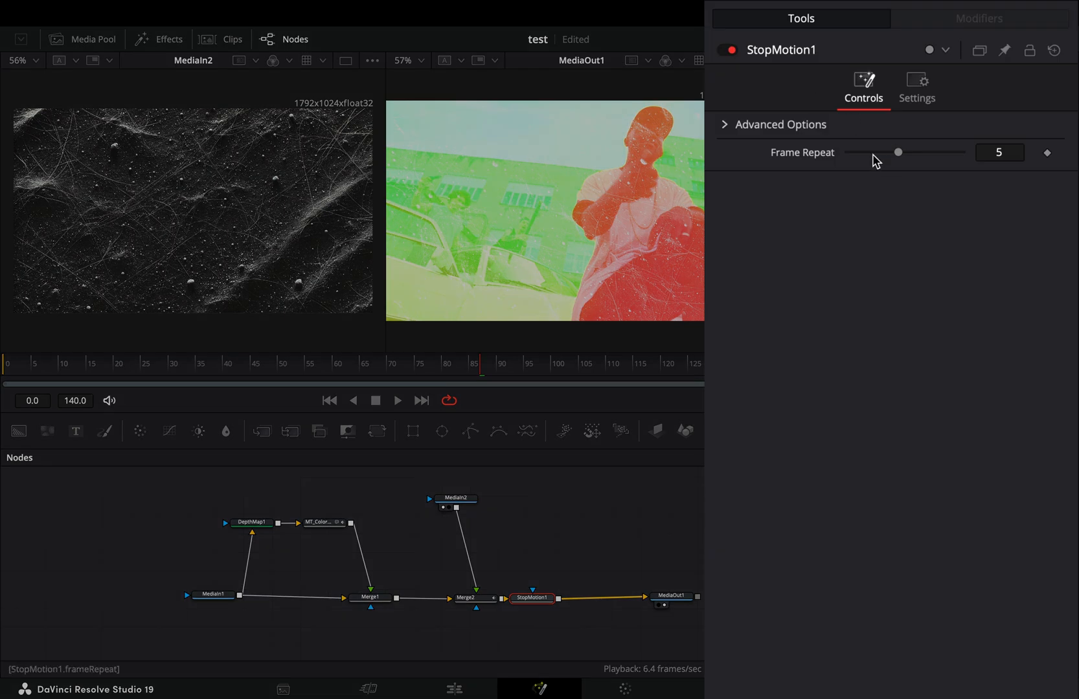